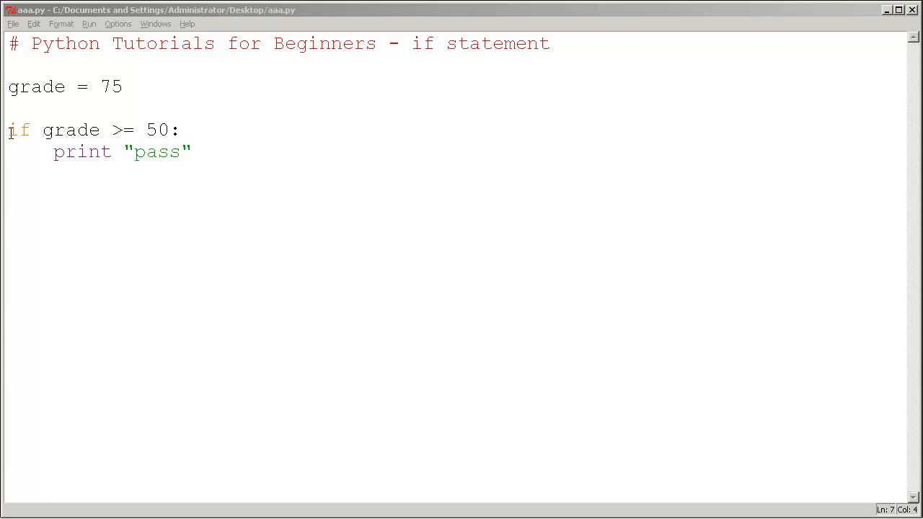
Highlight the if keyword, the grade variable and the comparison operator to explain the condition.
{"action": "double_click", "coordinate": [19, 130]}
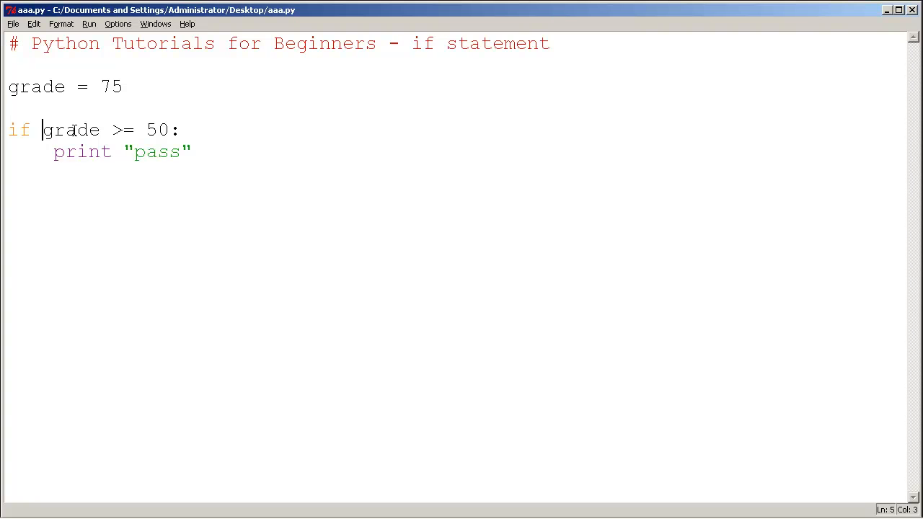
{"action": "double_click", "coordinate": [123, 130]}
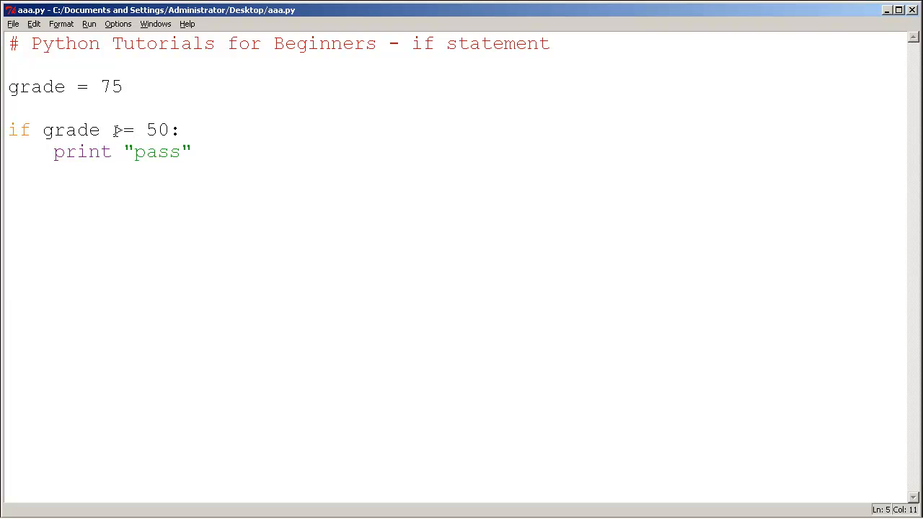
{"action": "double_click", "coordinate": [123, 130]}
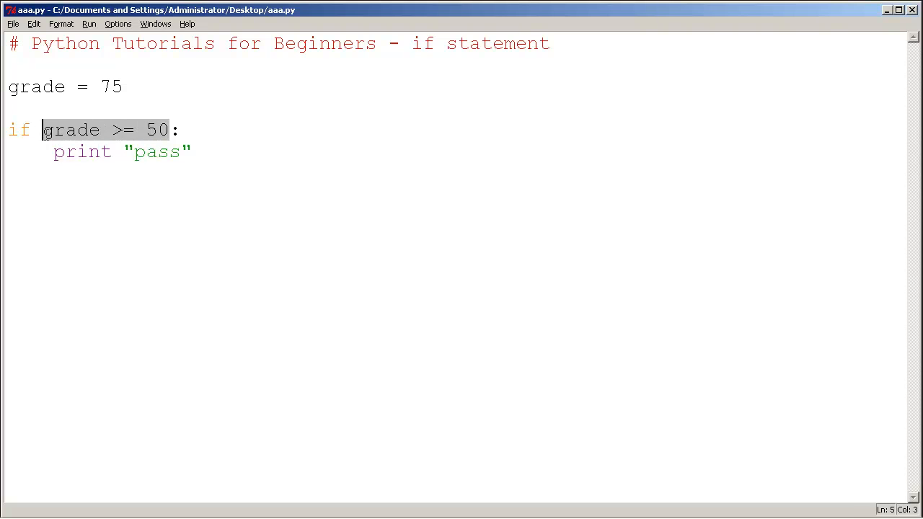
{"action": "mouse_move", "coordinate": [55, 164]}
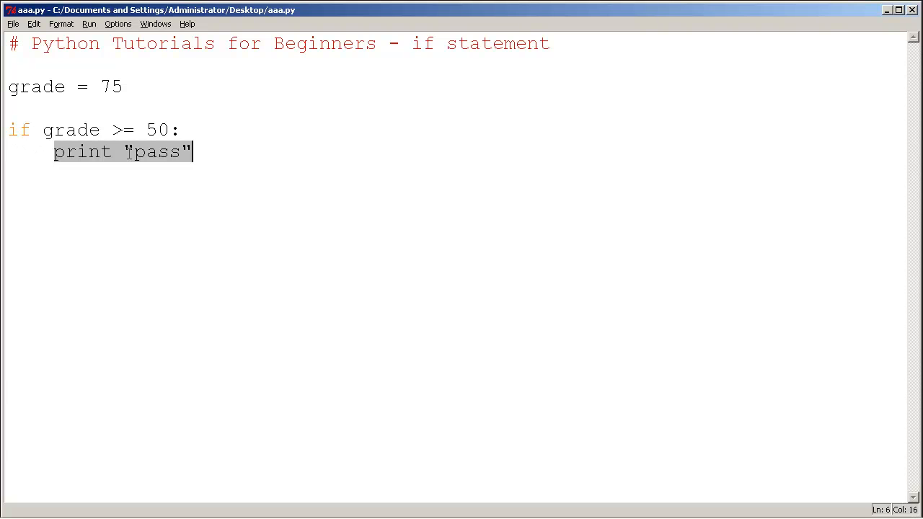
{"action": "left_click", "coordinate": [179, 130]}
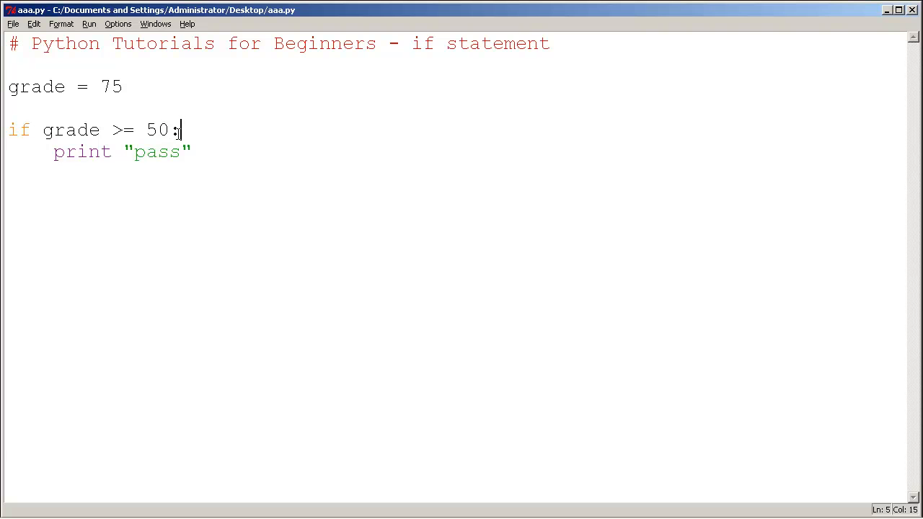
{"action": "mouse_move", "coordinate": [221, 158]}
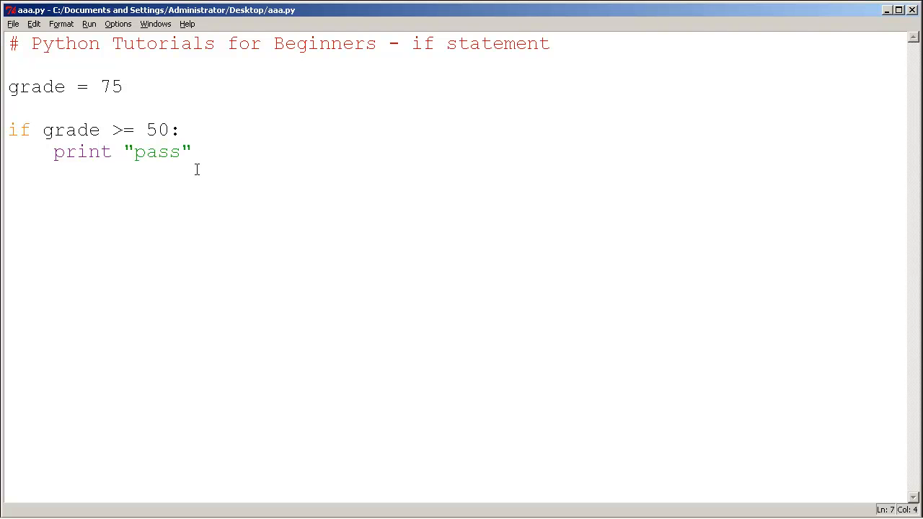
Look at the Run menu and dismiss it without running anything.
{"action": "left_click", "coordinate": [89, 23]}
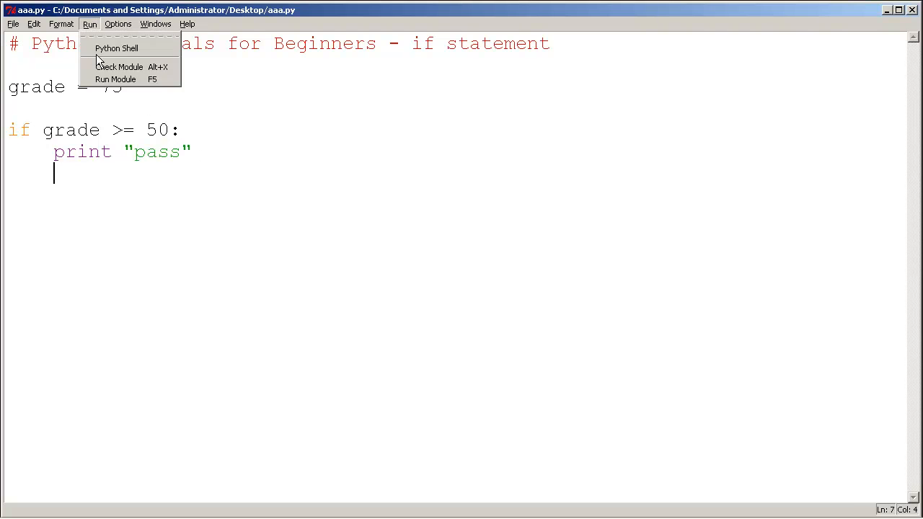
{"action": "left_click", "coordinate": [116, 78]}
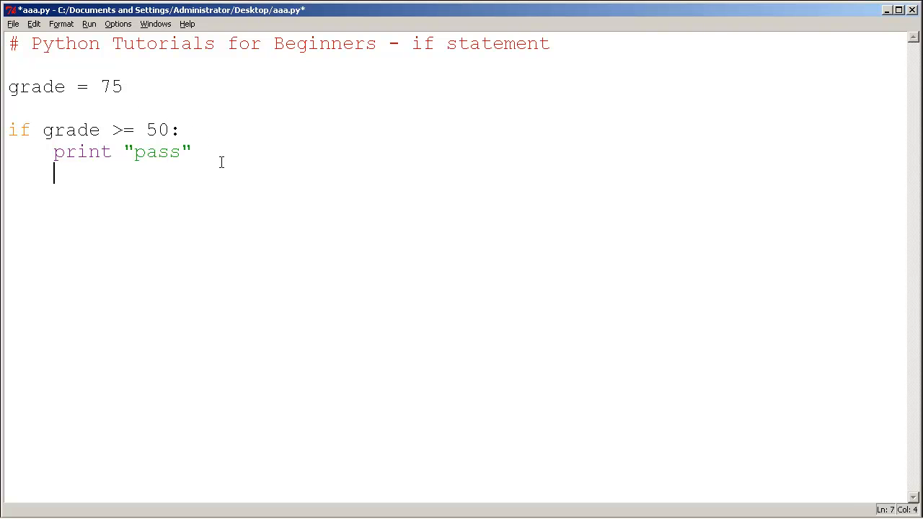
Add print "hello" inside the if block and place the cursor at the start of the pass line.
{"action": "type", "text": "print \""}
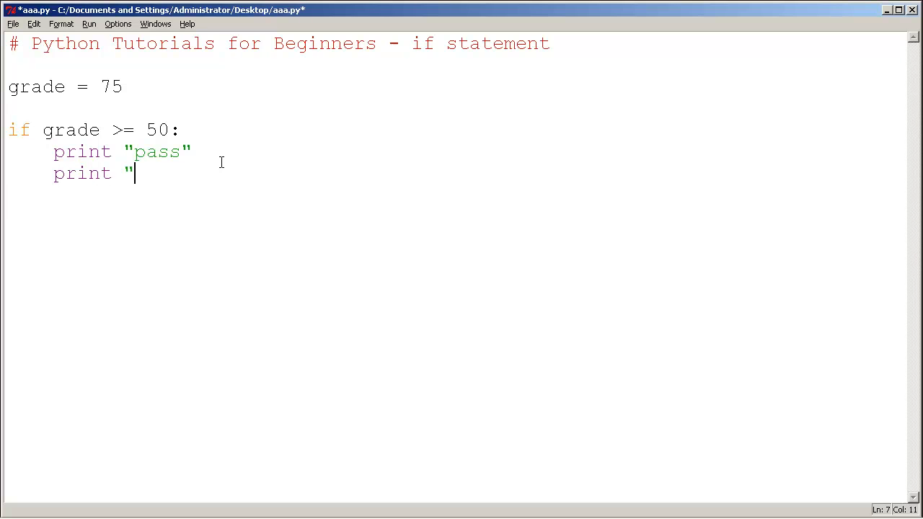
{"action": "type", "text": "hello\""}
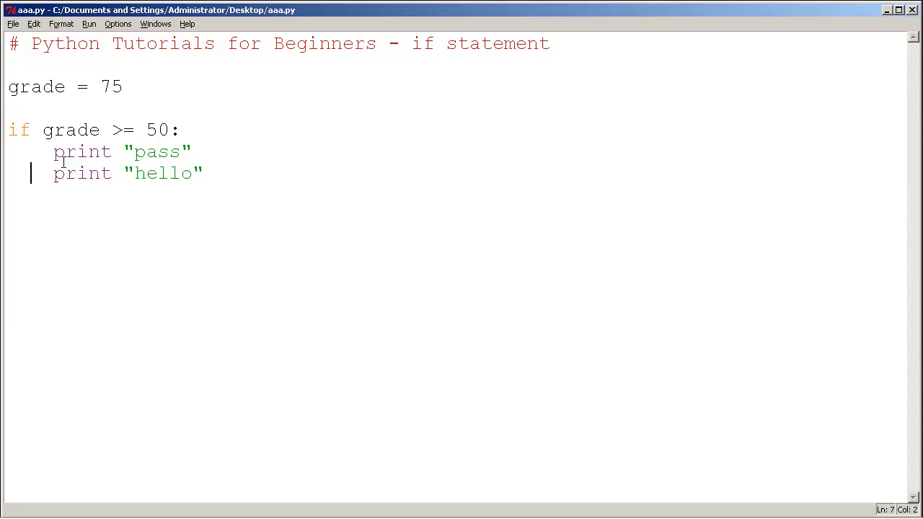
{"action": "left_click", "coordinate": [89, 23]}
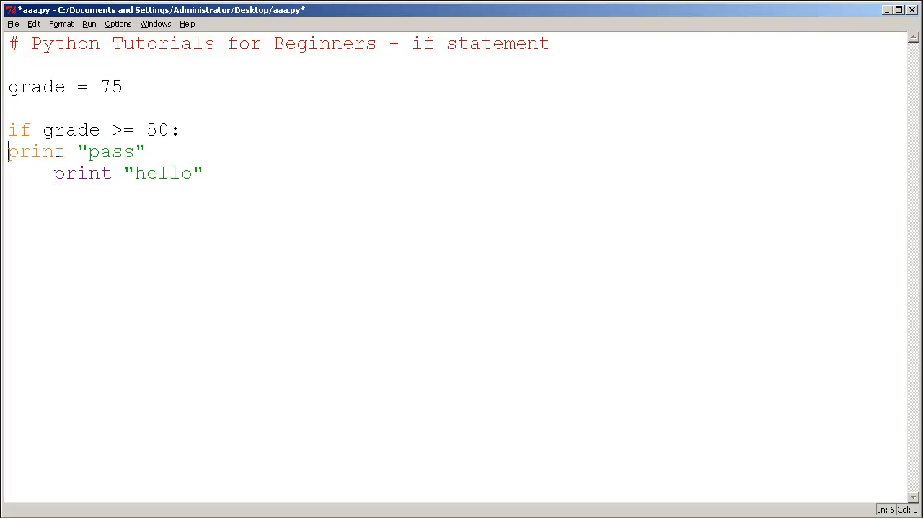
Re-indent print "pass" so it lines up with print "hello" inside the if block.
{"action": "key", "text": "Tab"}
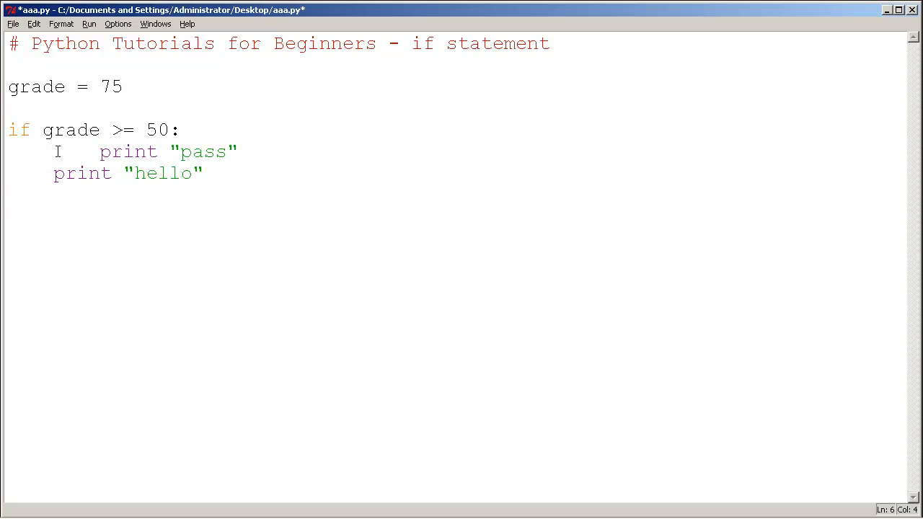
{"action": "key", "text": "Tab"}
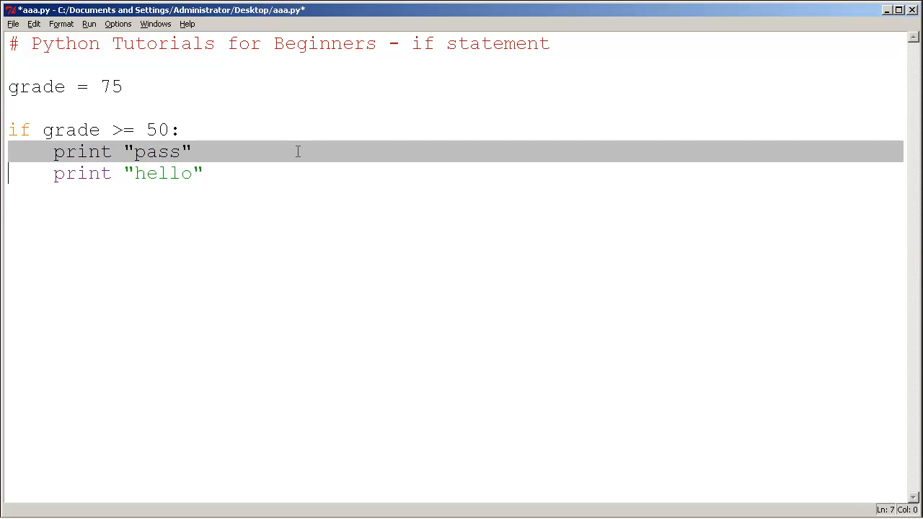
{"action": "left_click", "coordinate": [248, 151]}
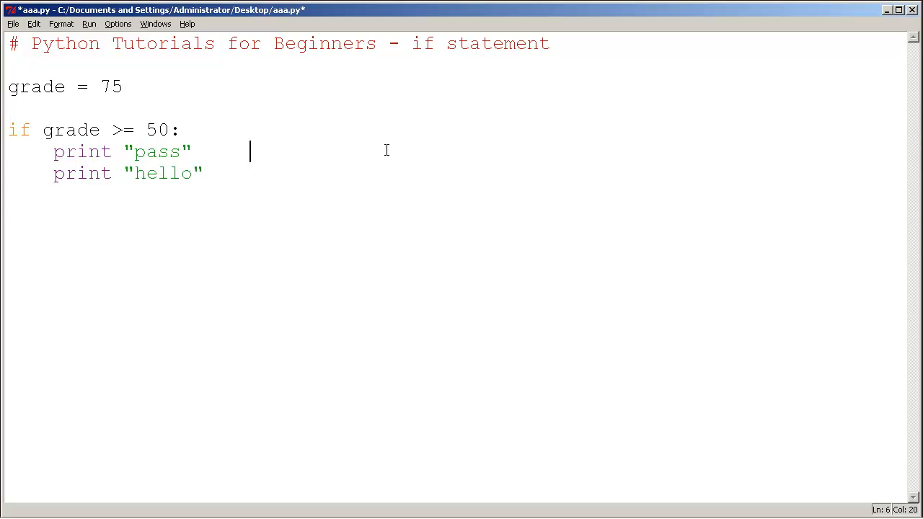
{"action": "type", "text": "ctrl"}
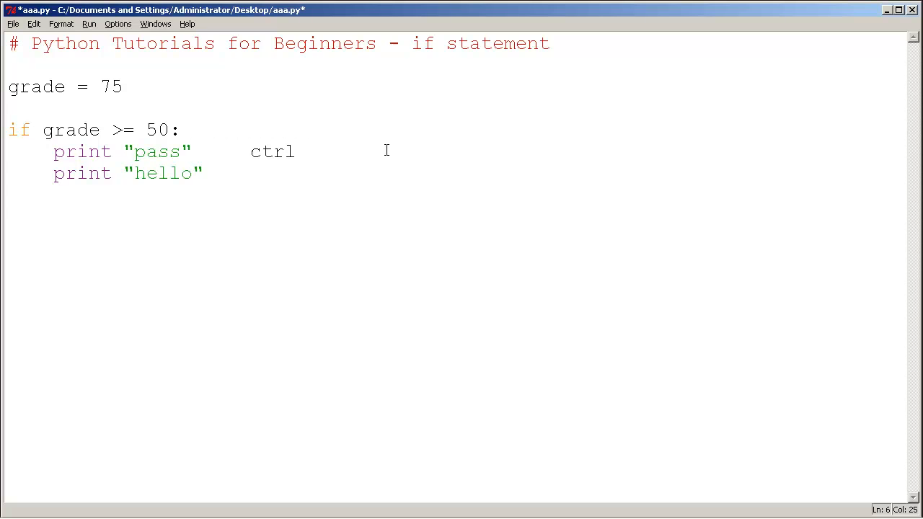
{"action": "type", "text": "+"}
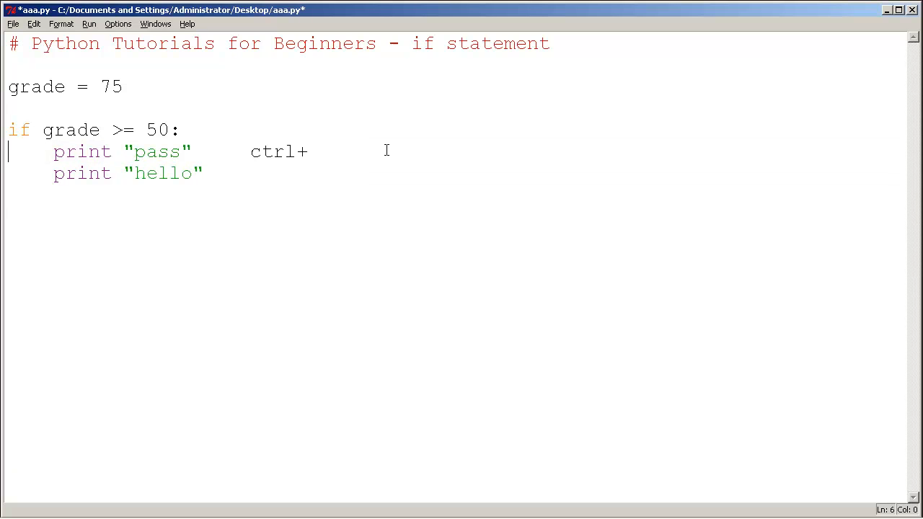
{"action": "type", "text": "["}
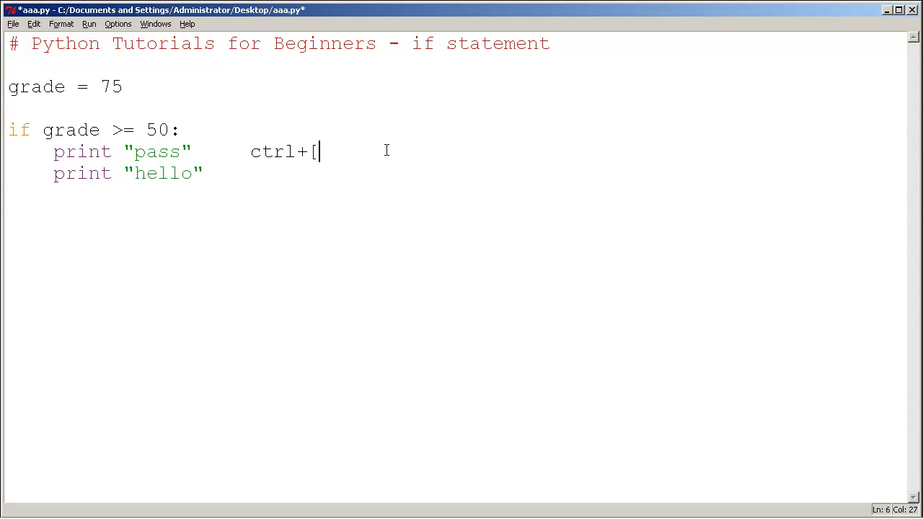
{"action": "type", "text": "means"}
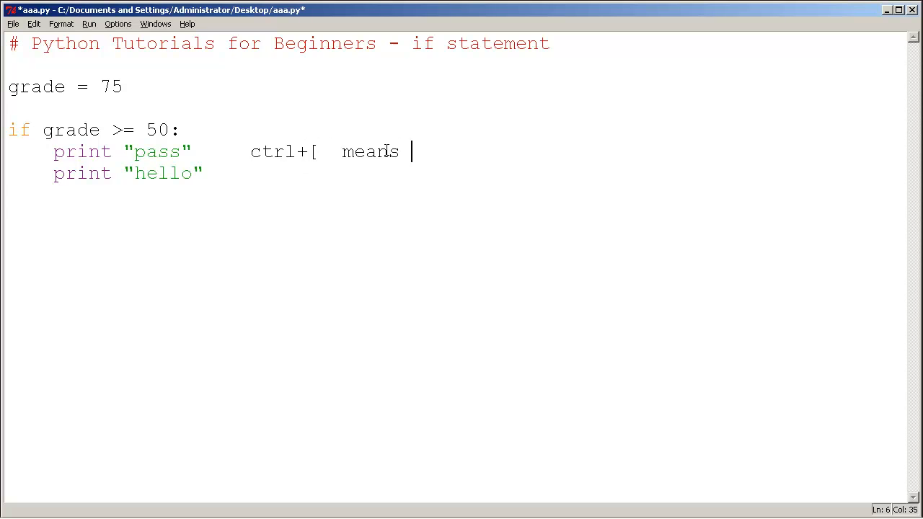
{"action": "type", "text": "tab left  ctrl"}
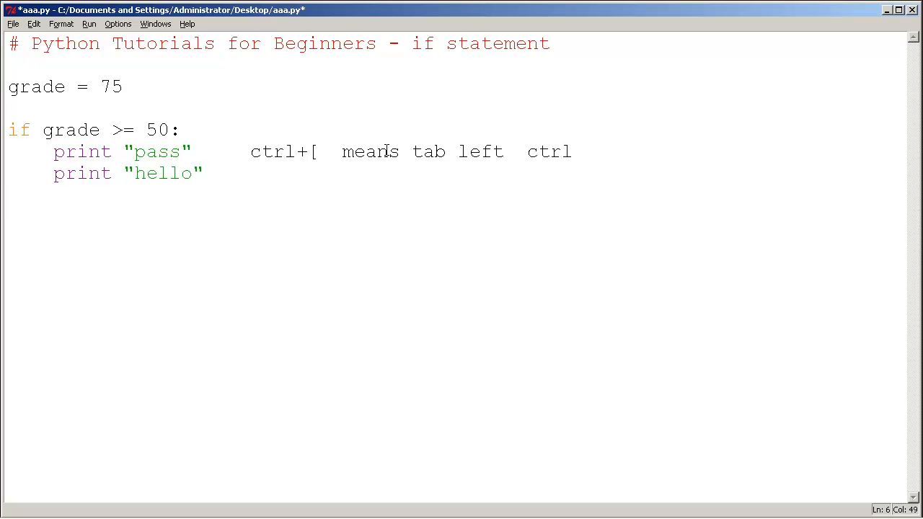
{"action": "type", "text": "+]"}
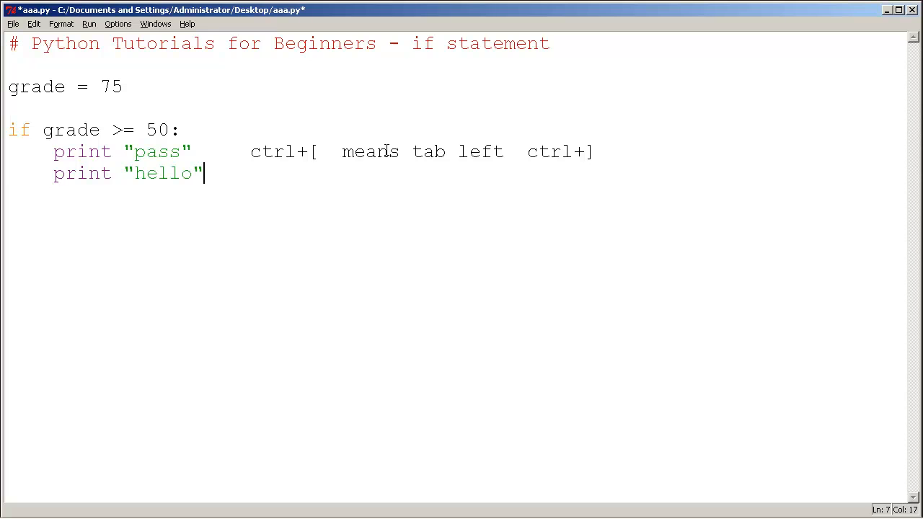
{"action": "type", "text": "m"}
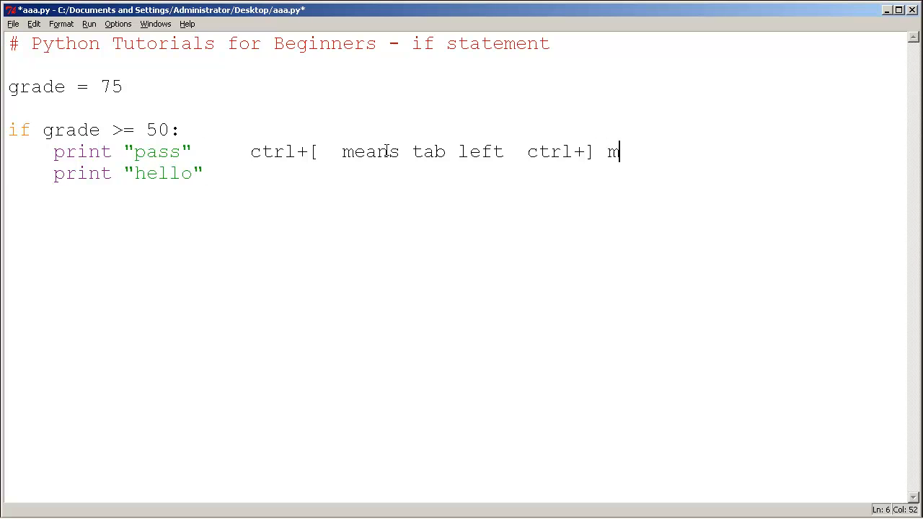
{"action": "type", "text": "eans tab right"}
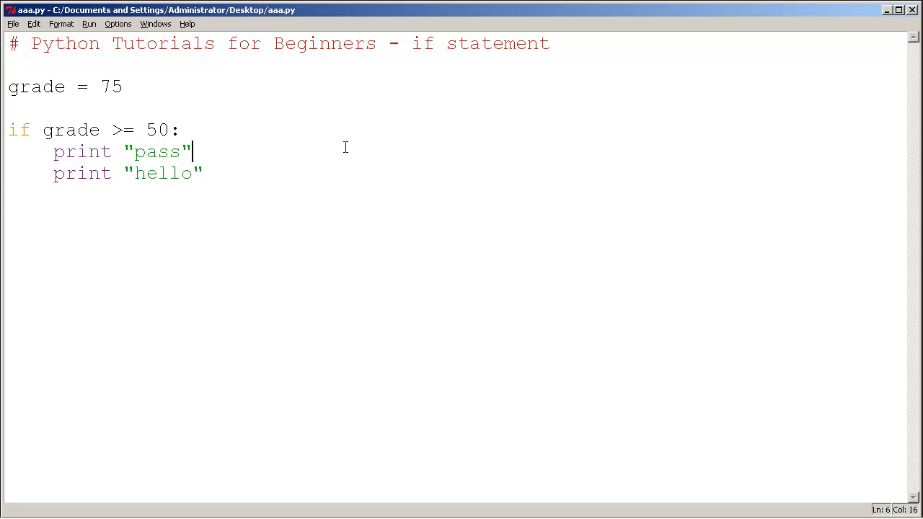
{"action": "left_click", "coordinate": [90, 23]}
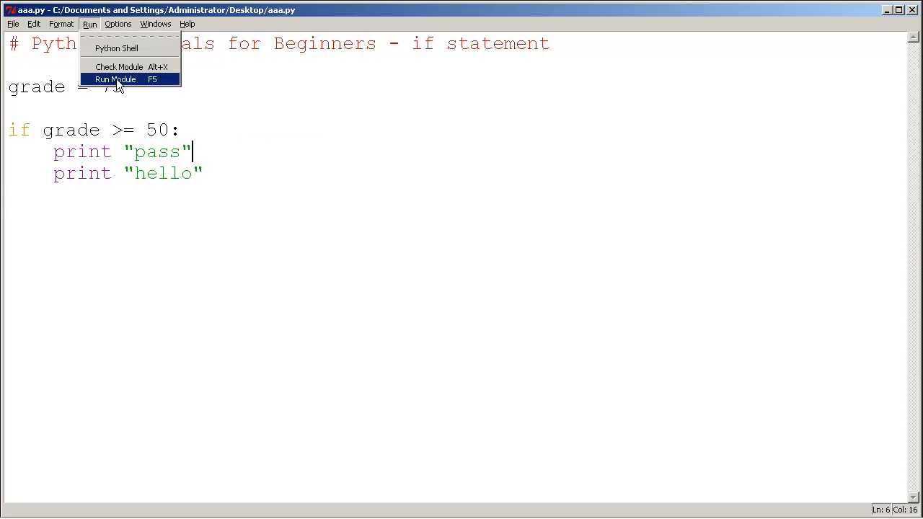
{"action": "left_click", "coordinate": [115, 78]}
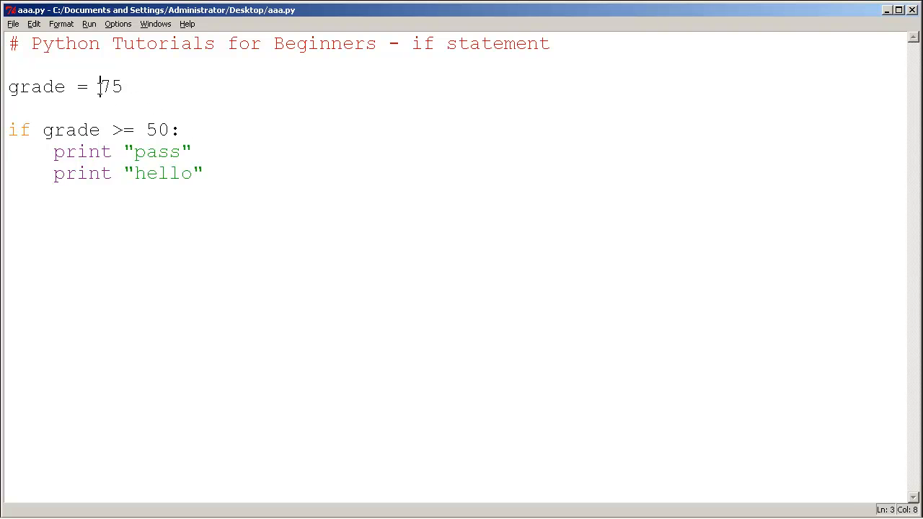
Change the grade value from 75 to 40.
{"action": "left_click_drag", "start_coordinate": [99, 86], "coordinate": [122, 86]}
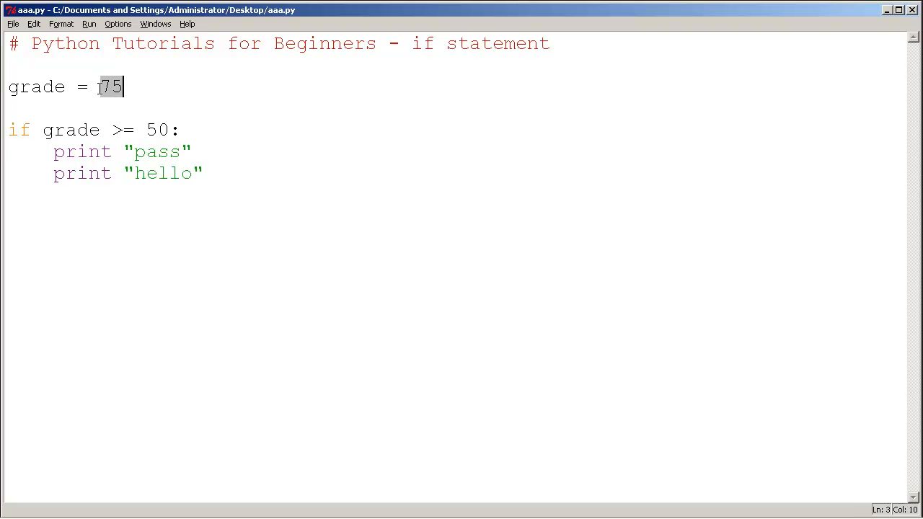
{"action": "type", "text": "40"}
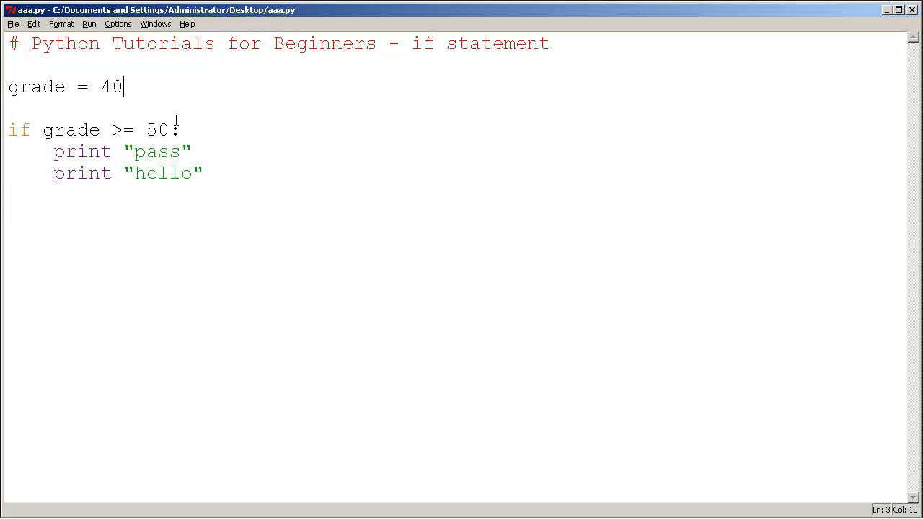
{"action": "double_click", "coordinate": [70, 130]}
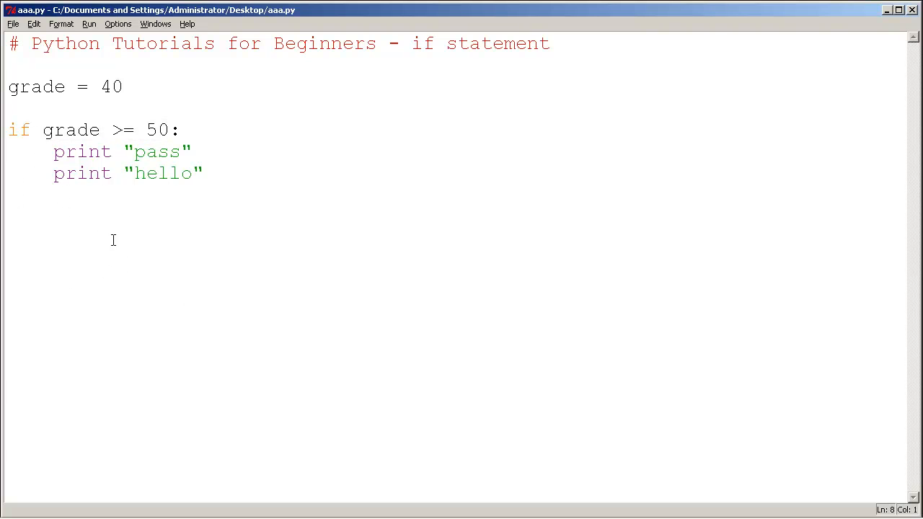
{"action": "mouse_move", "coordinate": [182, 309]}
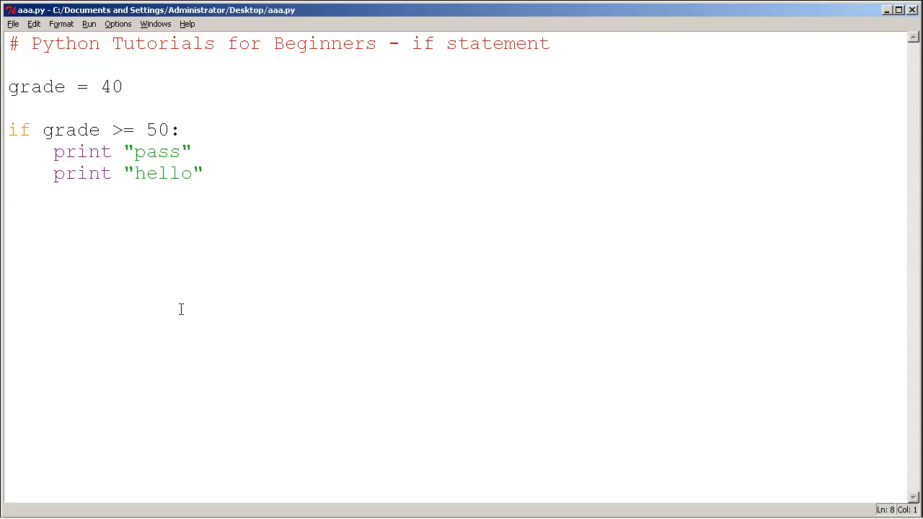
Run the module to see the result with grade = 40.
{"action": "left_click", "coordinate": [90, 23]}
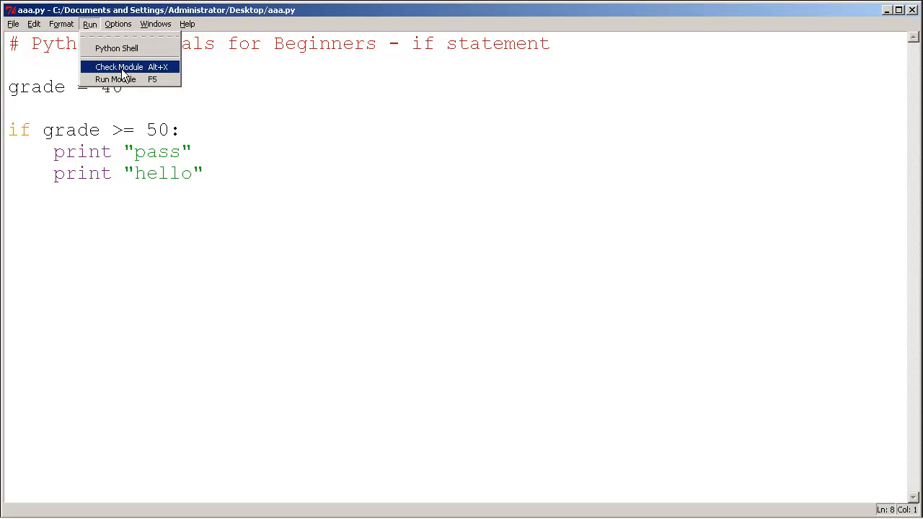
{"action": "left_click", "coordinate": [115, 78]}
{"action": "type", "text": "if grade"}
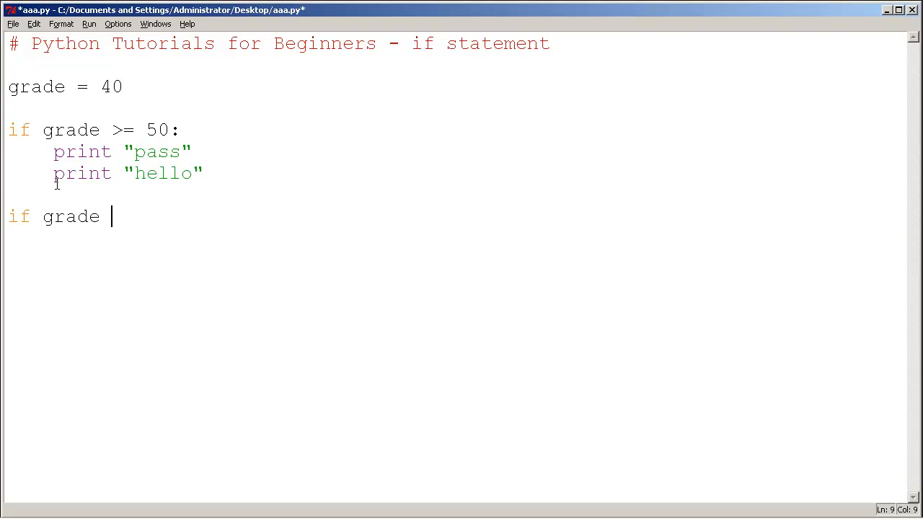
Write a second check 'if grade < 50:' with an indented print "fail".
{"action": "type", "text": "< 50"}
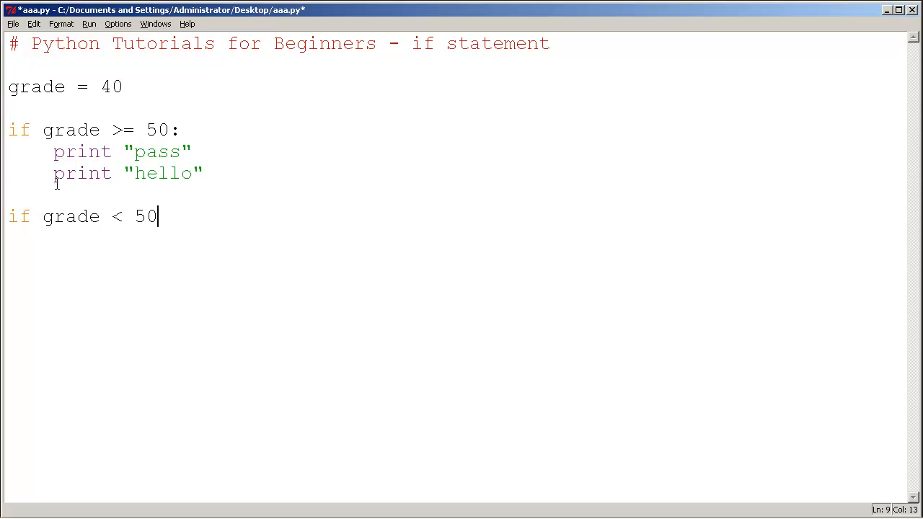
{"action": "type", "text": ":"}
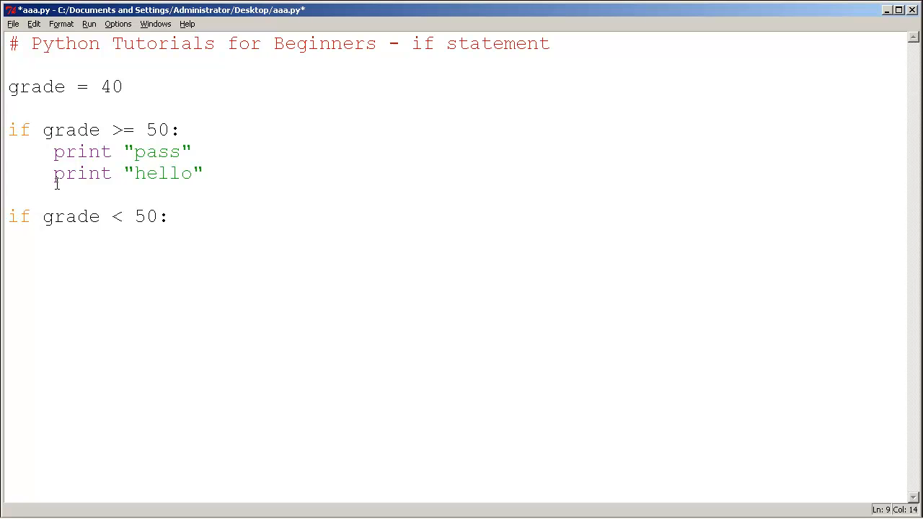
{"action": "type", "text": "pirnt"}
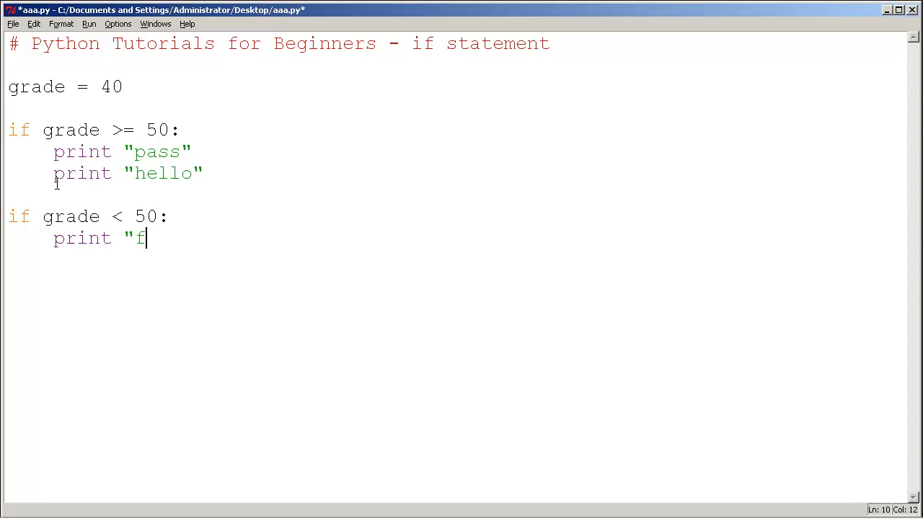
{"action": "type", "text": "ail\""}
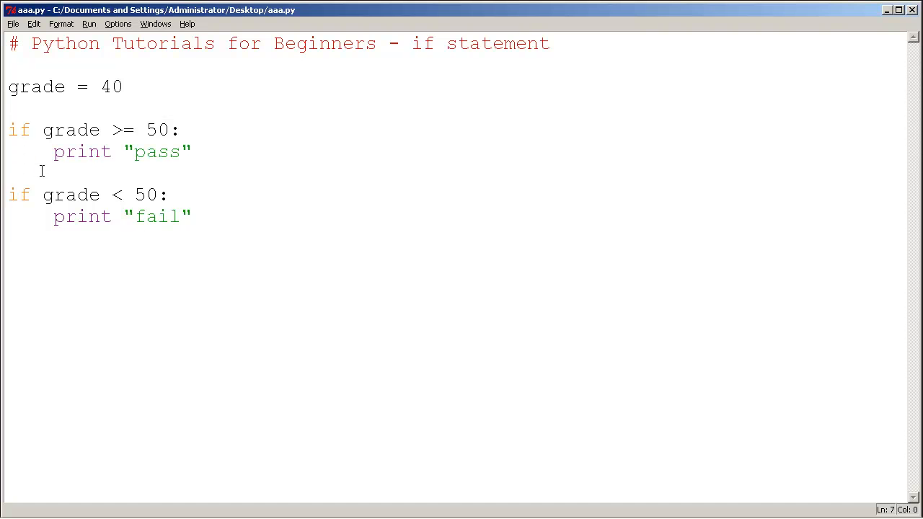
Highlight the if keyword, grade variable and condition of the second check to explain it.
{"action": "double_click", "coordinate": [19, 195]}
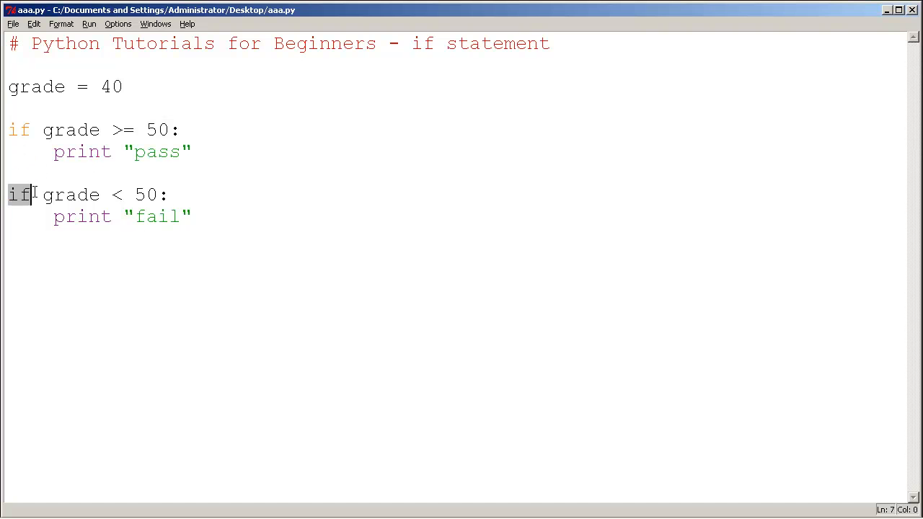
{"action": "double_click", "coordinate": [69, 195]}
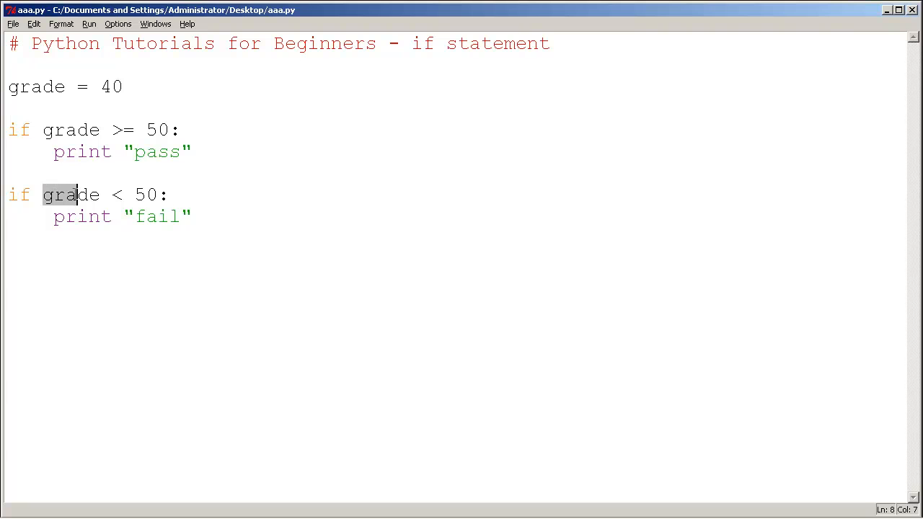
{"action": "left_click_drag", "start_coordinate": [79, 194], "coordinate": [156, 195]}
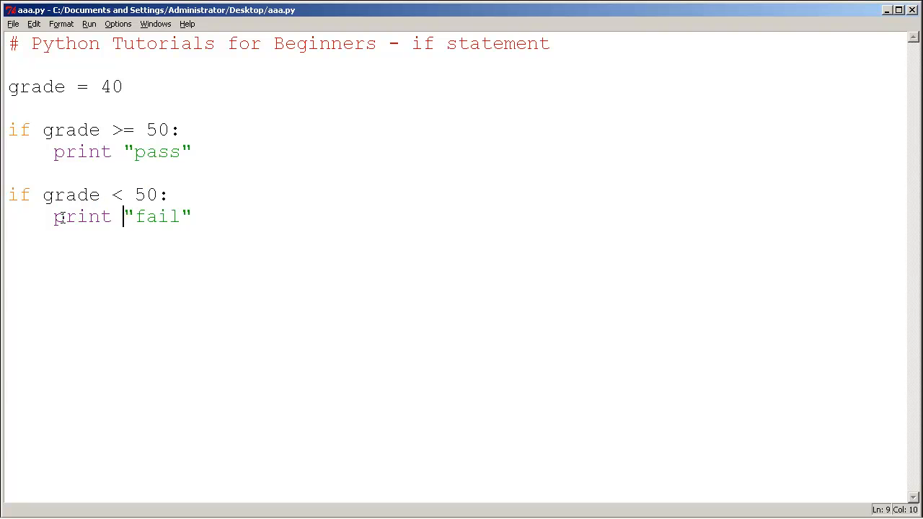
Run the updated script via Run Module.
{"action": "left_click", "coordinate": [90, 23]}
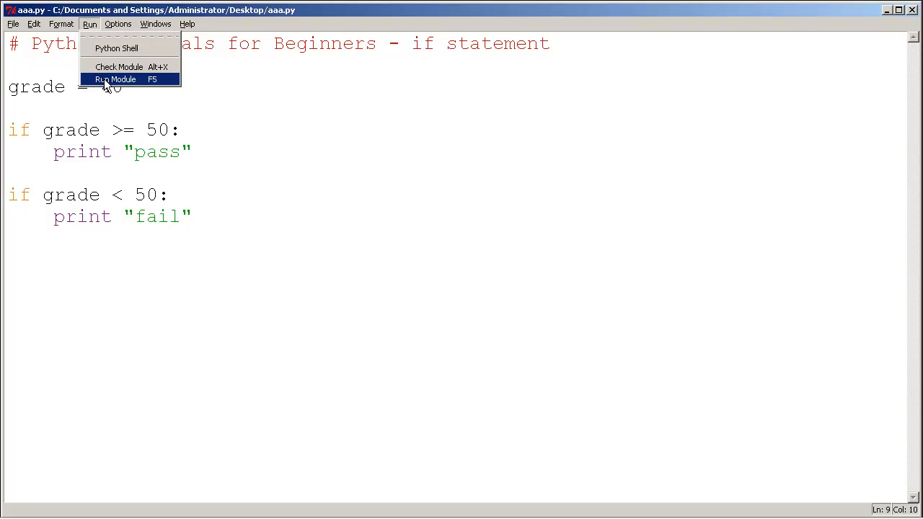
{"action": "left_click", "coordinate": [115, 79]}
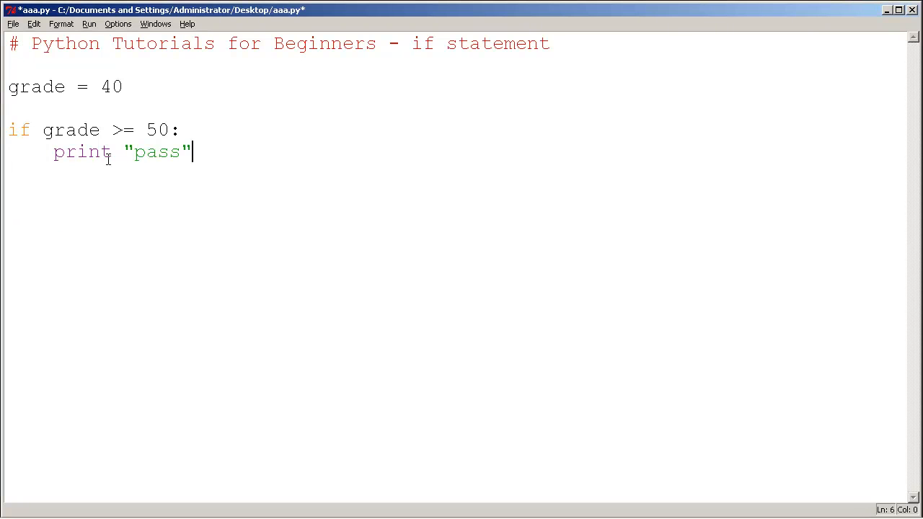
Add an 'else:' branch with an indented print "fail" after the pass block and save the file.
{"action": "key", "text": "enter"}
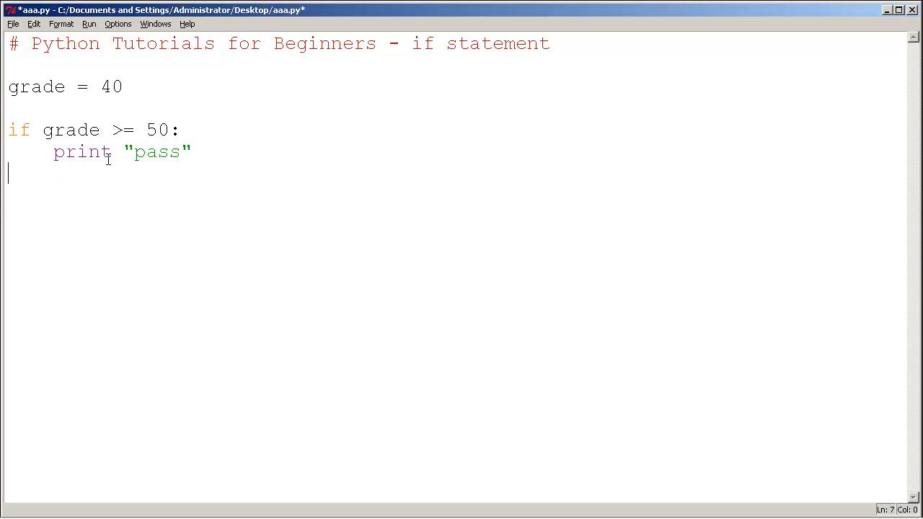
{"action": "type", "text": "else:"}
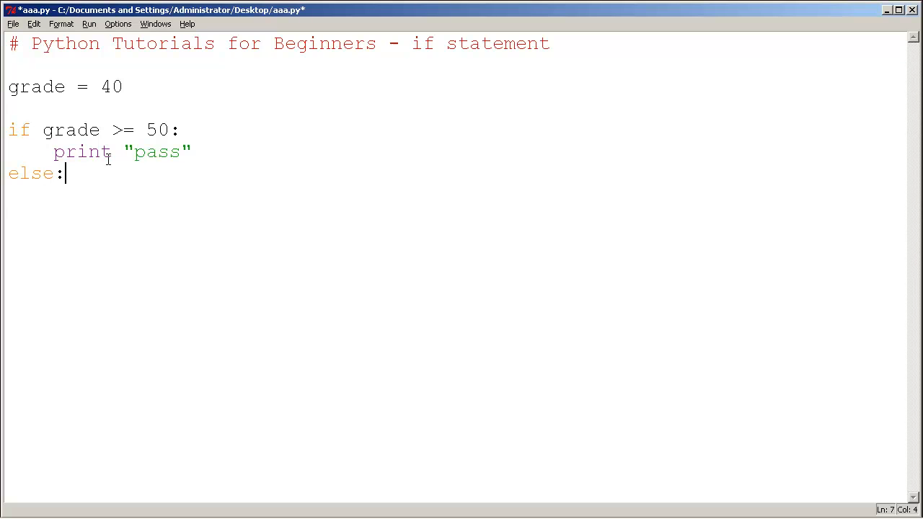
{"action": "type", "text": "pi"}
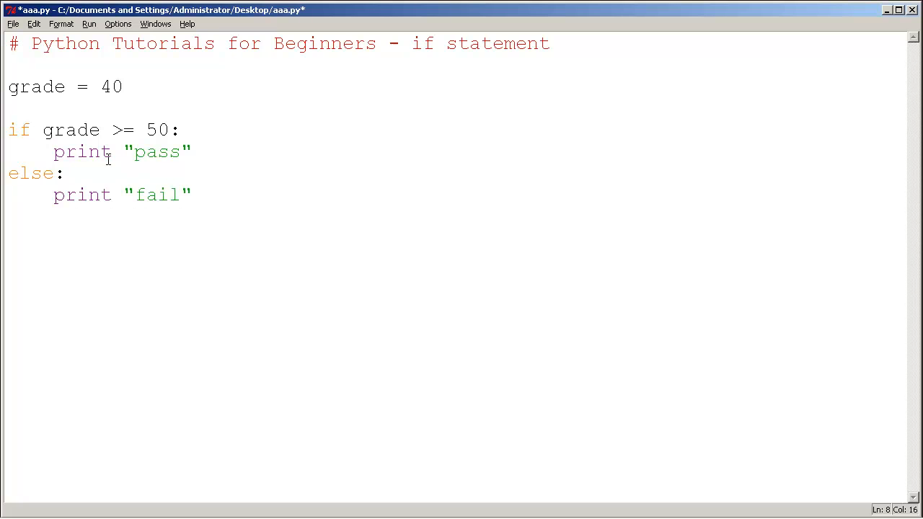
{"action": "key", "text": "ctrl+s"}
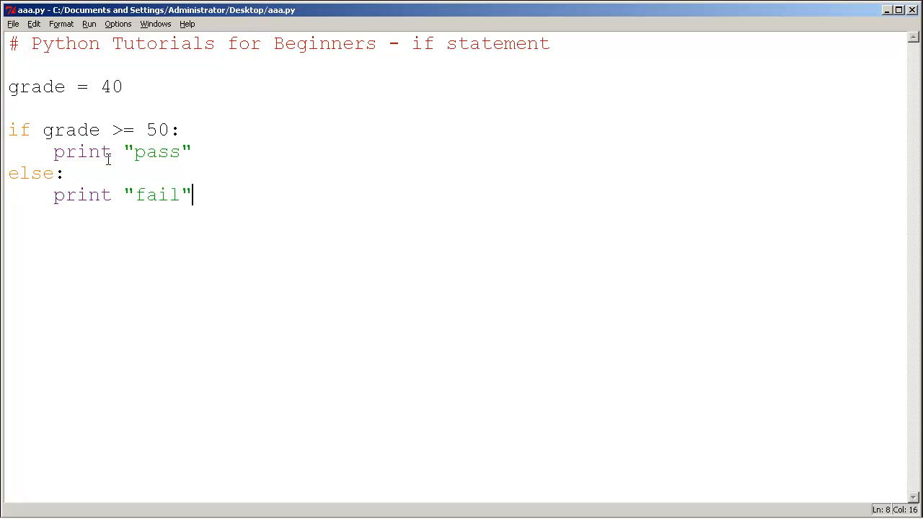
{"action": "double_click", "coordinate": [30, 173]}
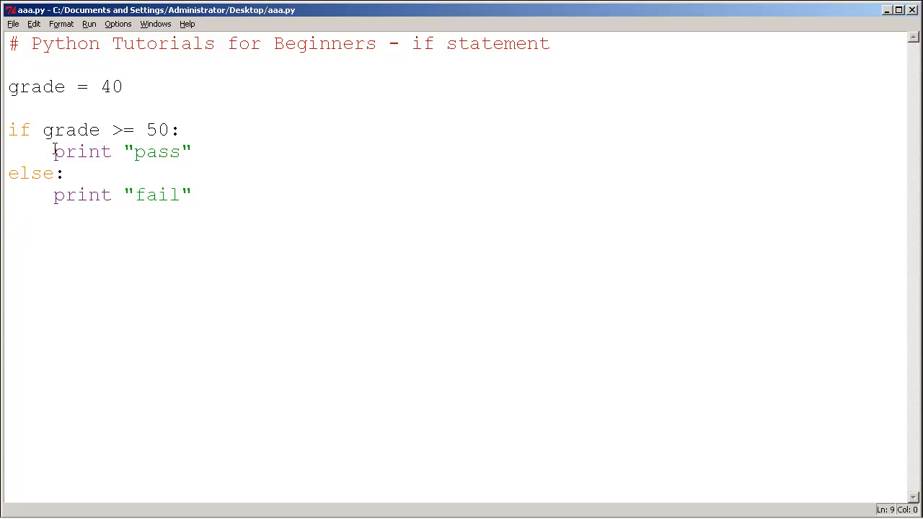
{"action": "left_click_drag", "start_coordinate": [44, 130], "coordinate": [144, 130]}
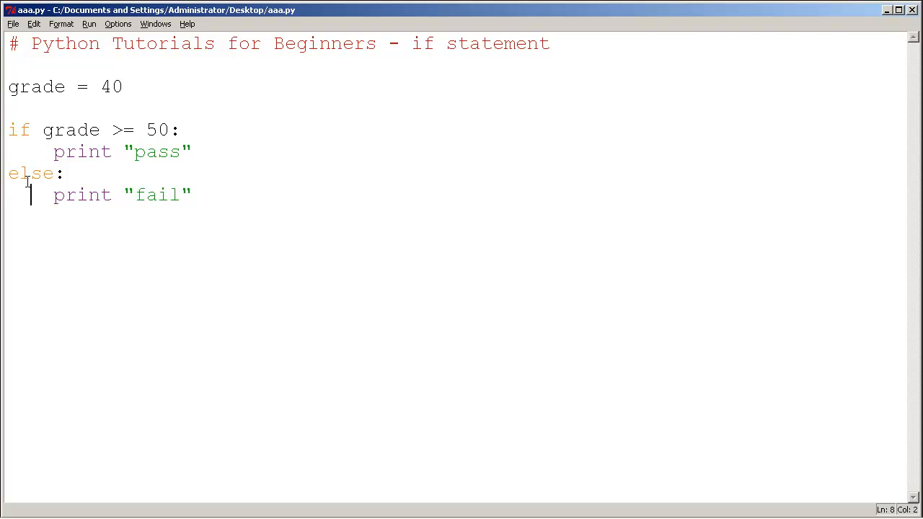
{"action": "left_click_drag", "start_coordinate": [53, 195], "coordinate": [132, 195]}
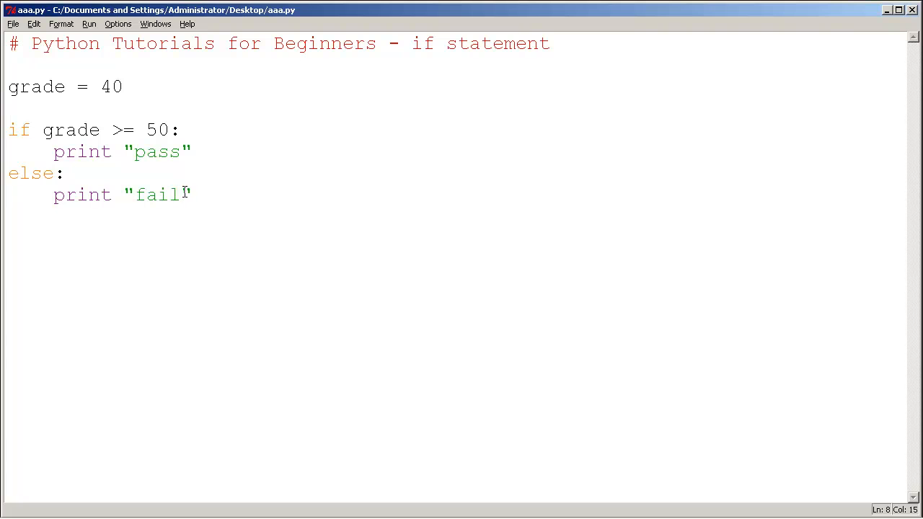
{"action": "left_click", "coordinate": [41, 173]}
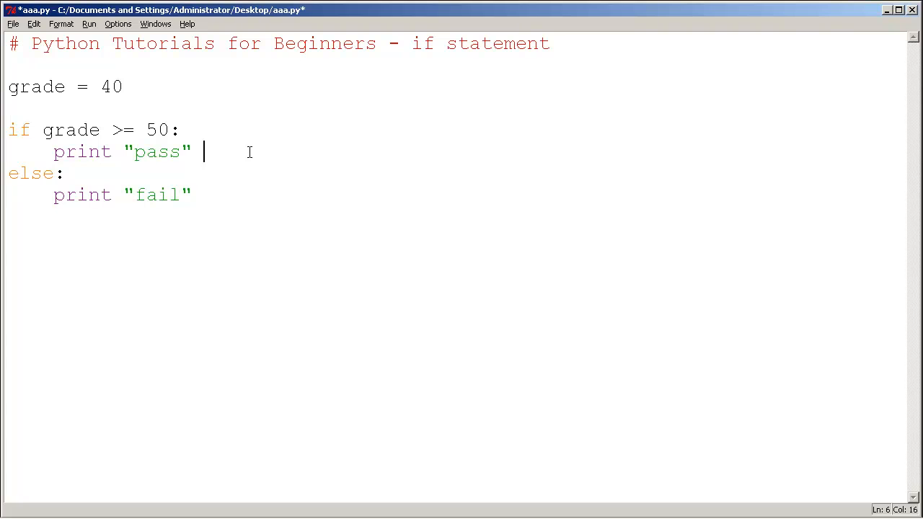
Write the note 'based on this code... we are guaranteed to run' top or bottom code beside the if/else.
{"action": "type", "text": "based on thi"}
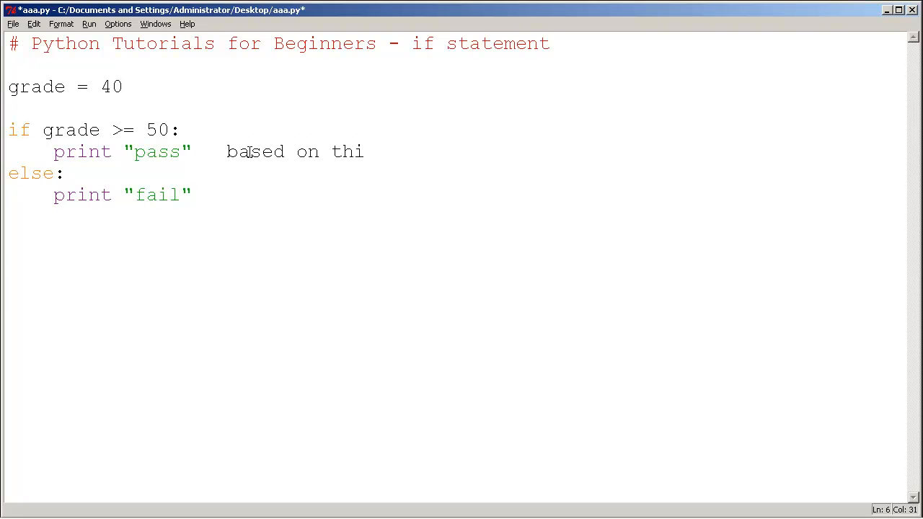
{"action": "type", "text": "s code... we ar"}
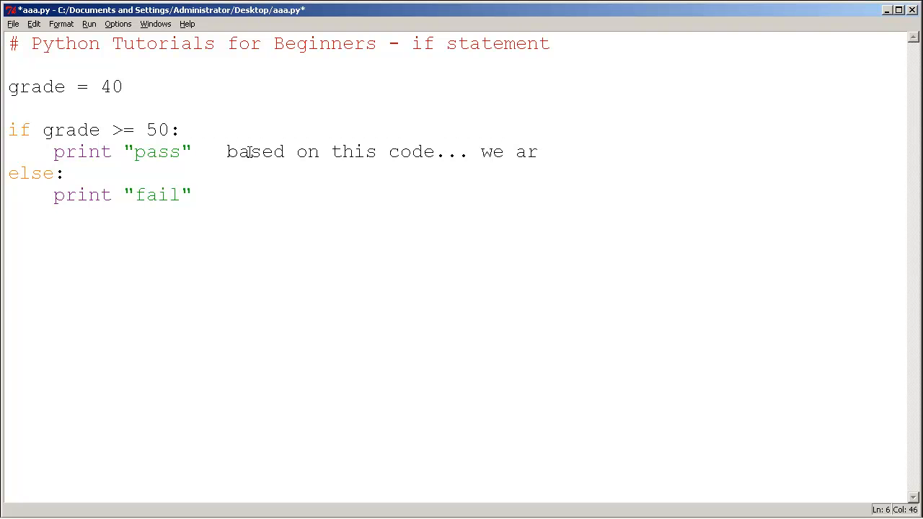
{"action": "type", "text": "guarant"}
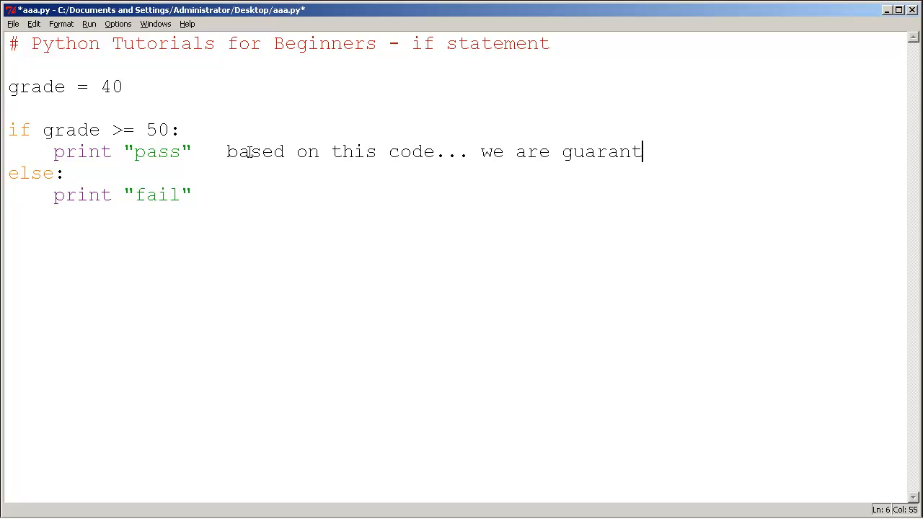
{"action": "type", "text": "eed"}
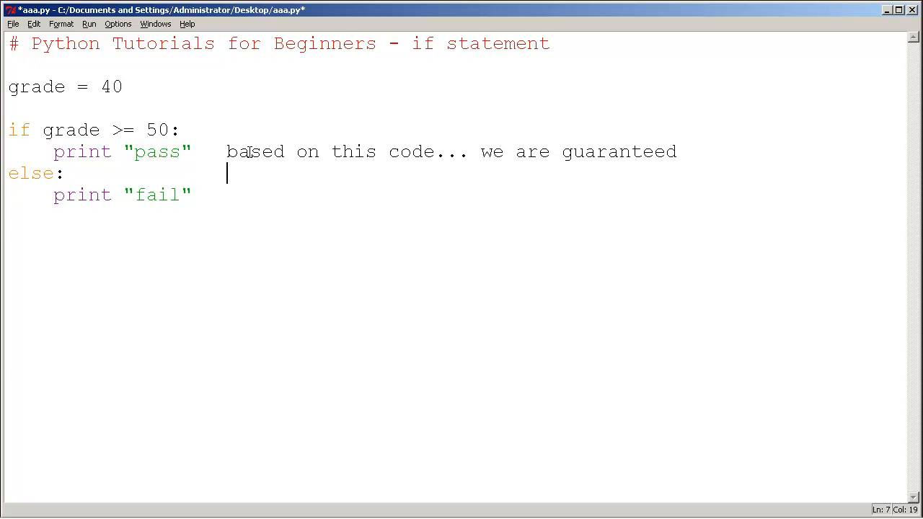
{"action": "type", "text": "to run either the top or bottom"}
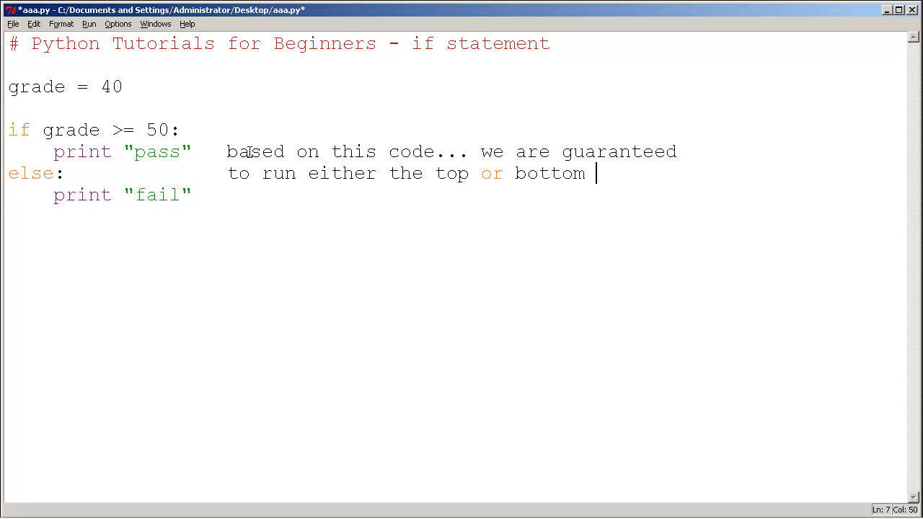
{"action": "type", "text": "code"}
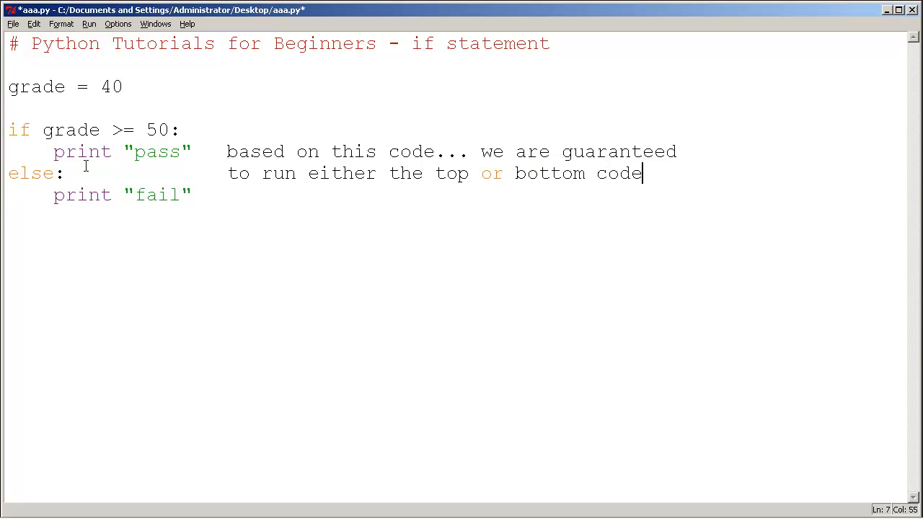
Highlight the words 'if statement' in the title comment for emphasis.
{"action": "double_click", "coordinate": [29, 173]}
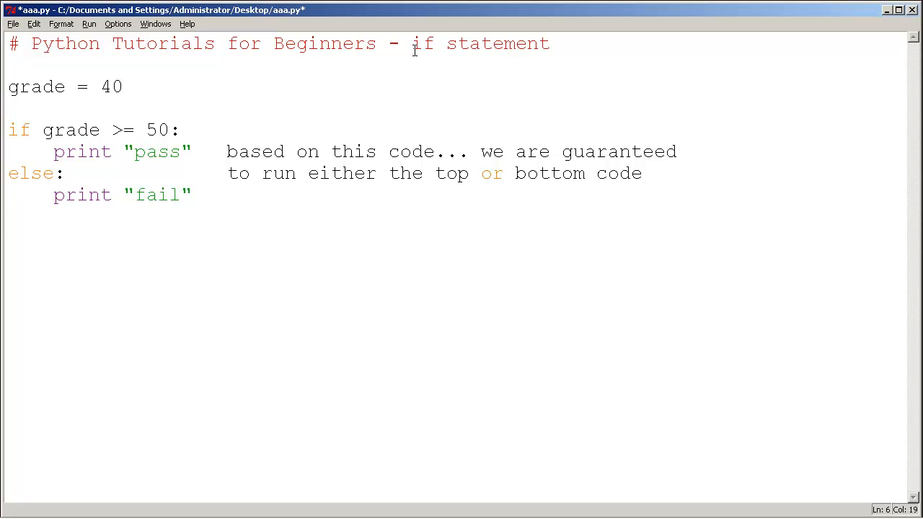
{"action": "left_click_drag", "start_coordinate": [414, 43], "coordinate": [526, 44]}
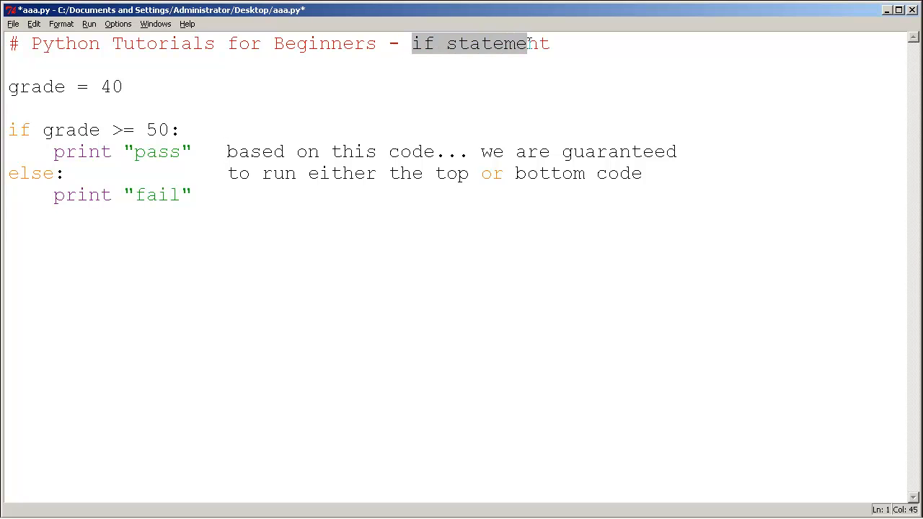